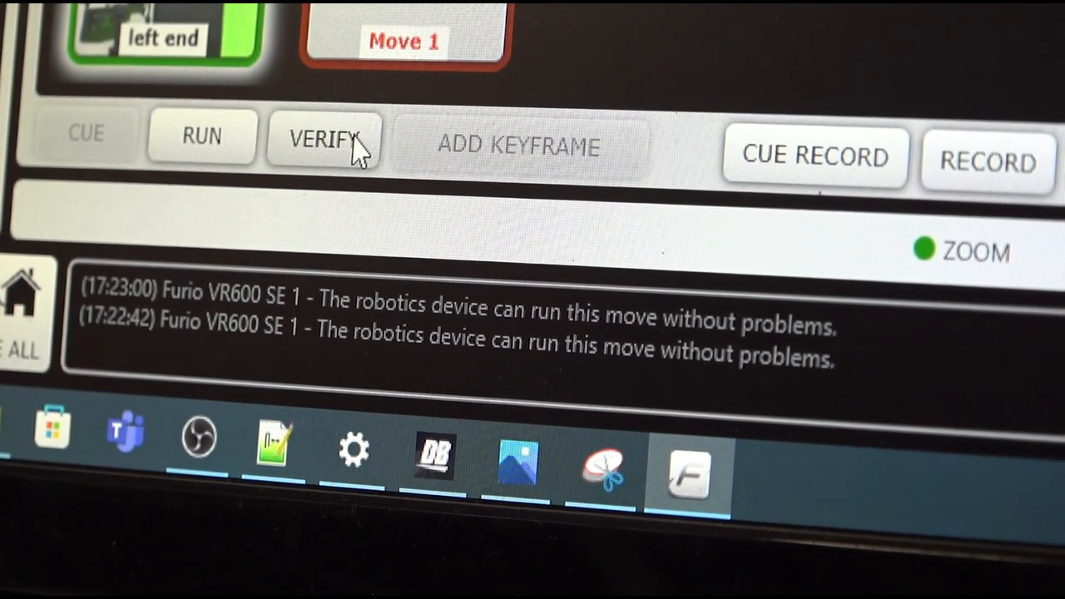
Verify the current move, receiving a VALID MOVE confirmation for the robotics device.
left_click(323, 140)
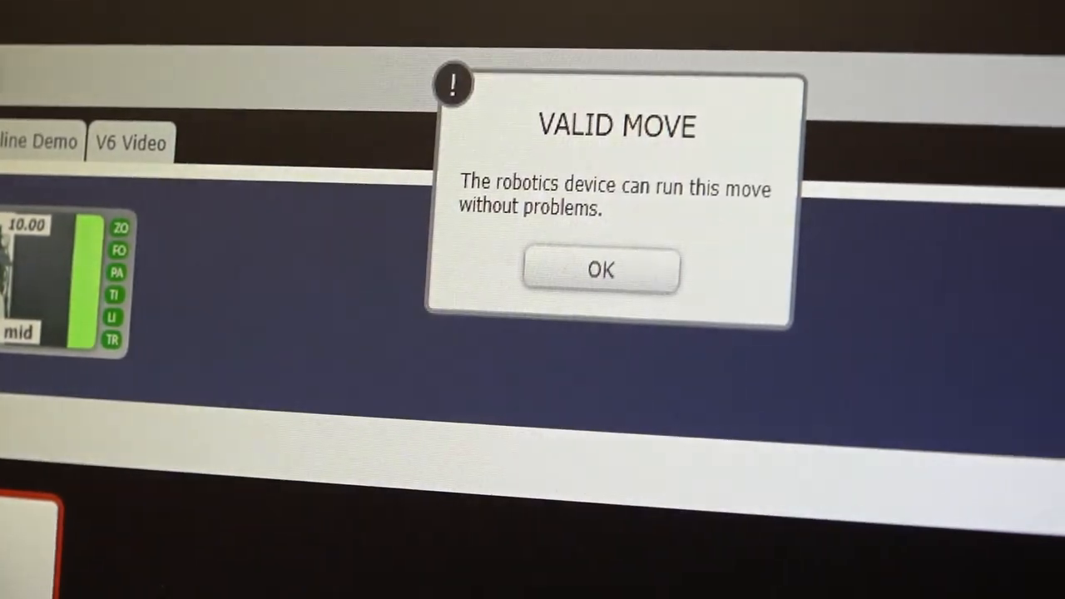
Dismiss the VALID MOVE dialog and add a keyframe to the Pedestal Rotate move.
left_click(600, 271)
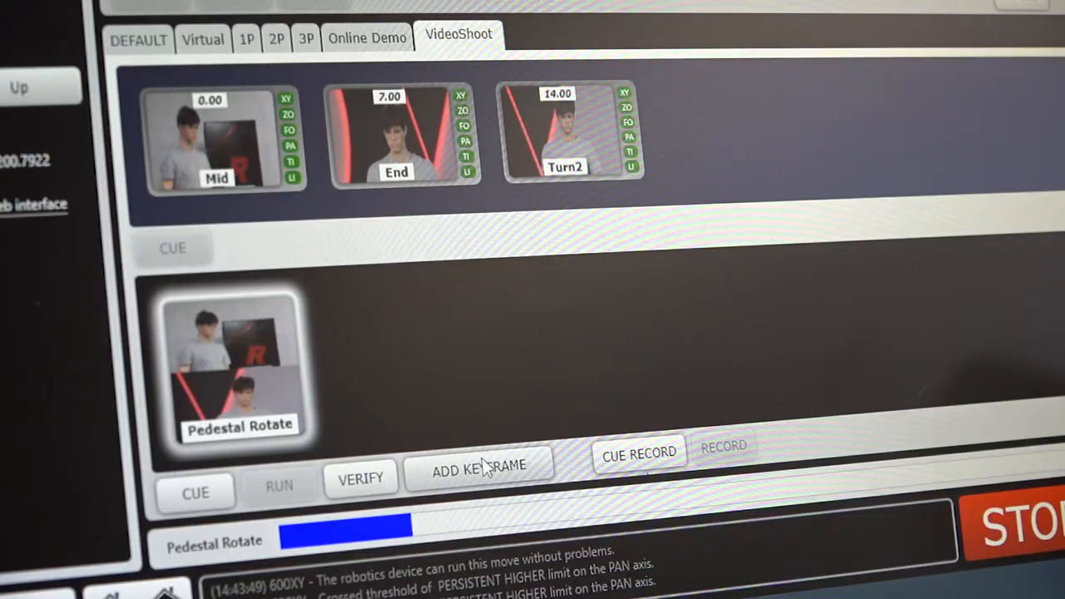
left_click(479, 466)
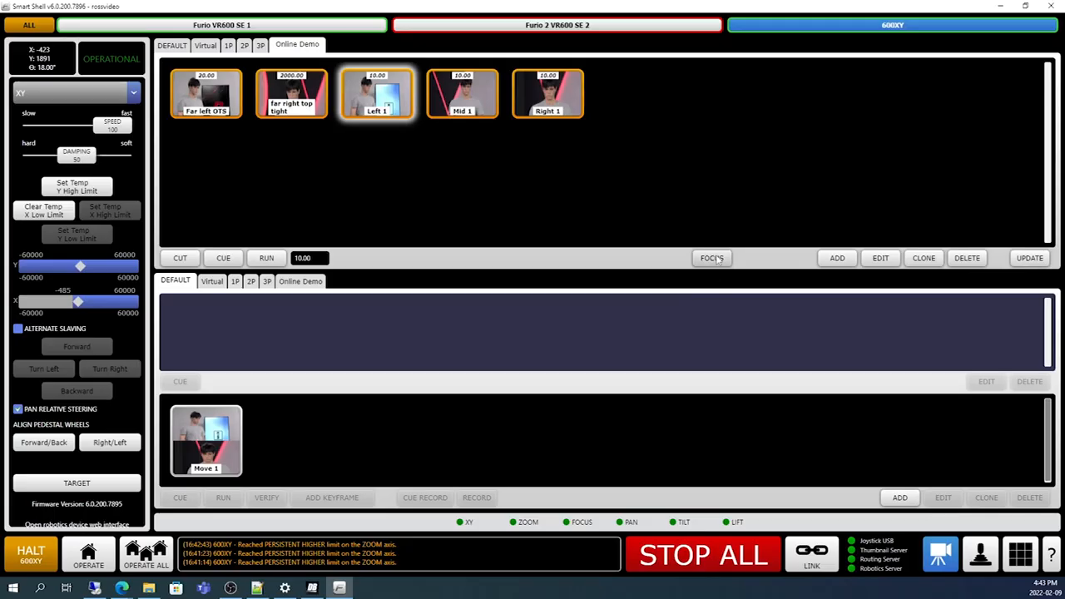
Start a new preset named Medium shot with Duration 10.00 and Create Thumbnail checked.
left_click(837, 258)
type("Medium shot")
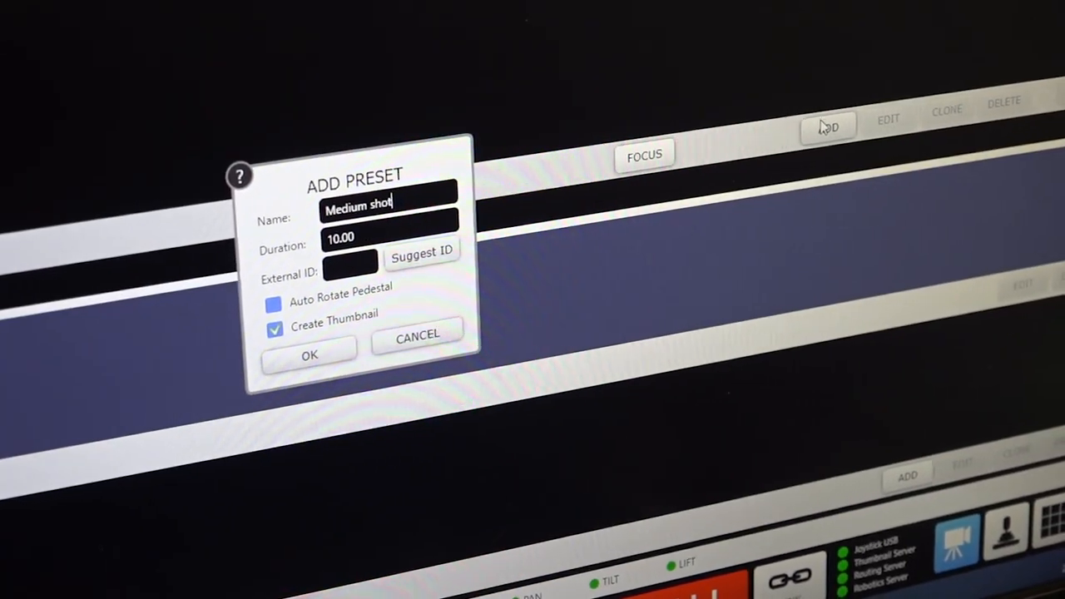